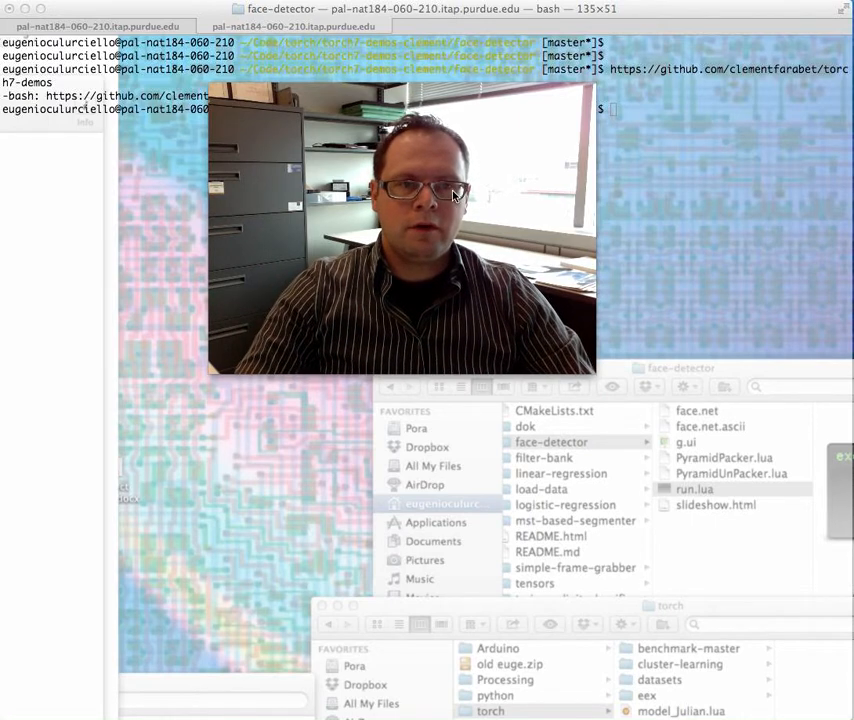
# List the face-detector folder with ls and select run.lua in the listing
pyautogui.press('Return')
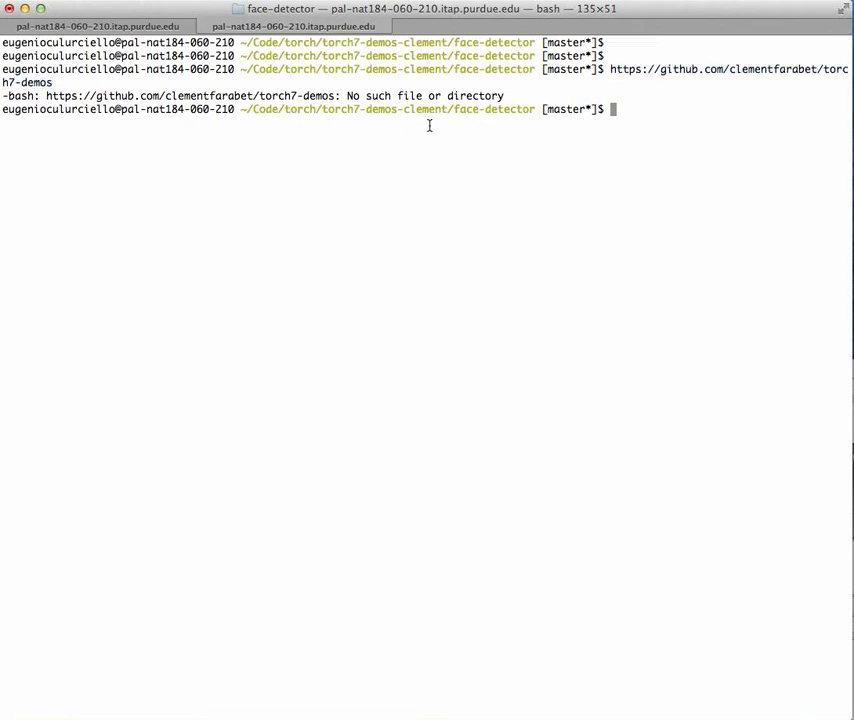
pyautogui.write('ls')
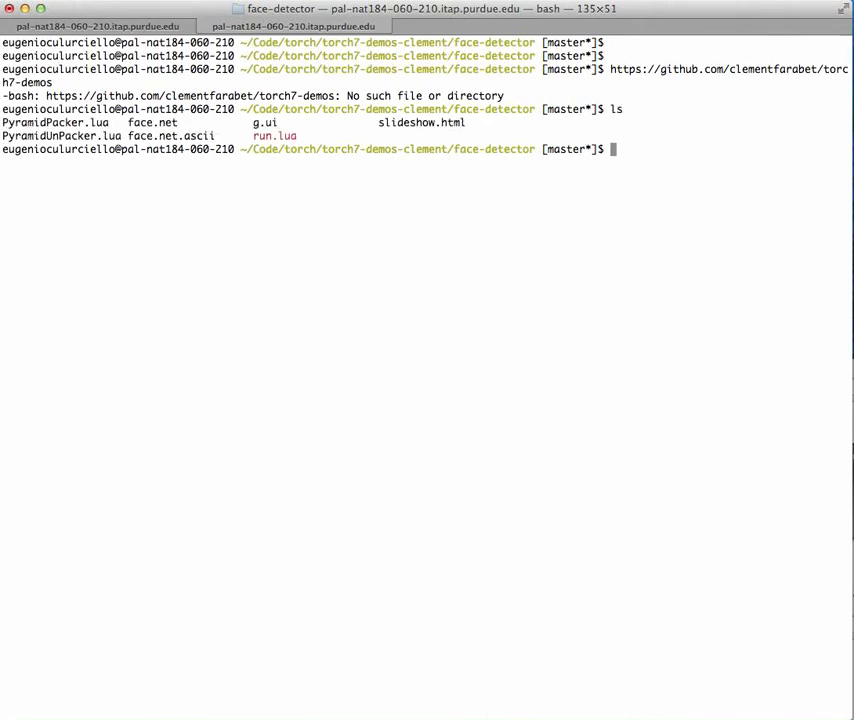
pyautogui.doubleClick(274, 135)
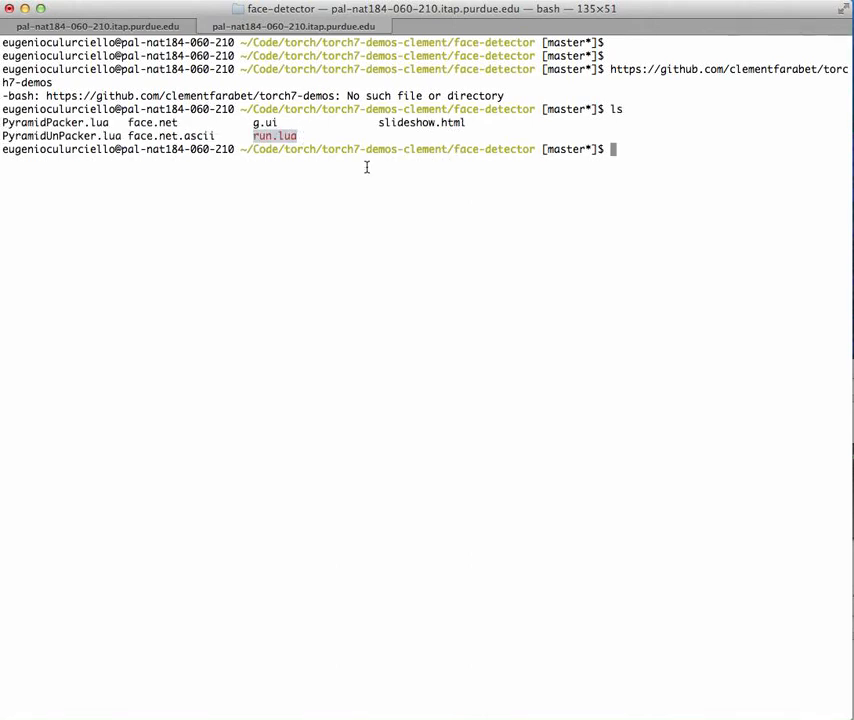
# Run 'torch run.lua' to launch the demo and begin camera initialization
pyautogui.write('torch run.')
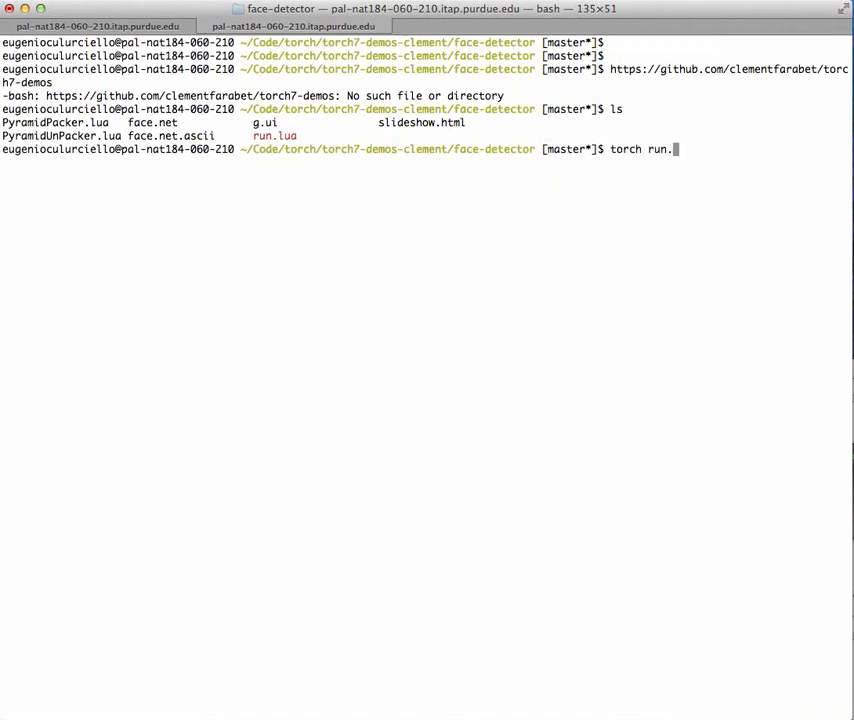
pyautogui.press('Return')
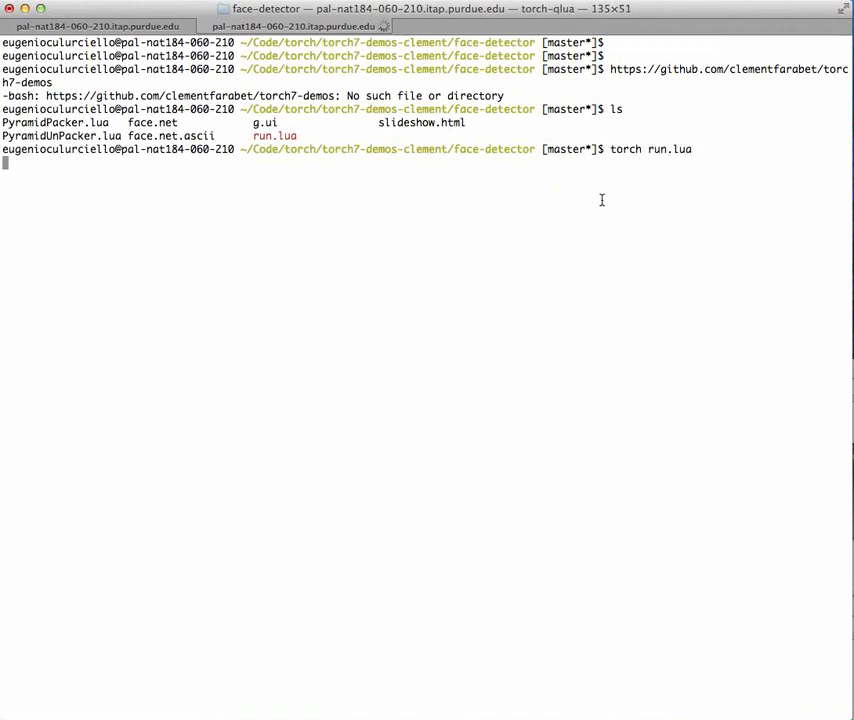
pyautogui.press('Return')
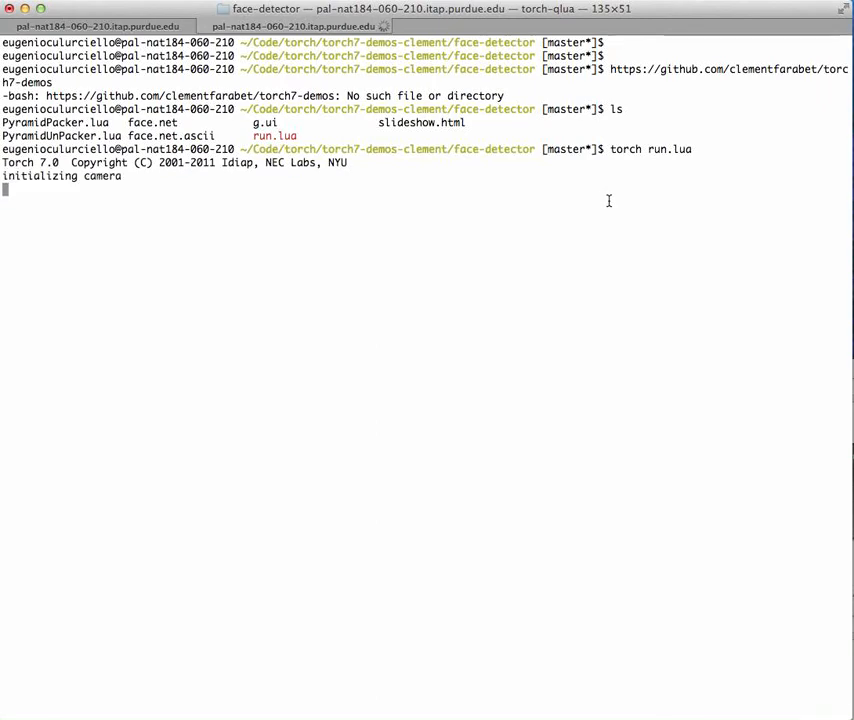